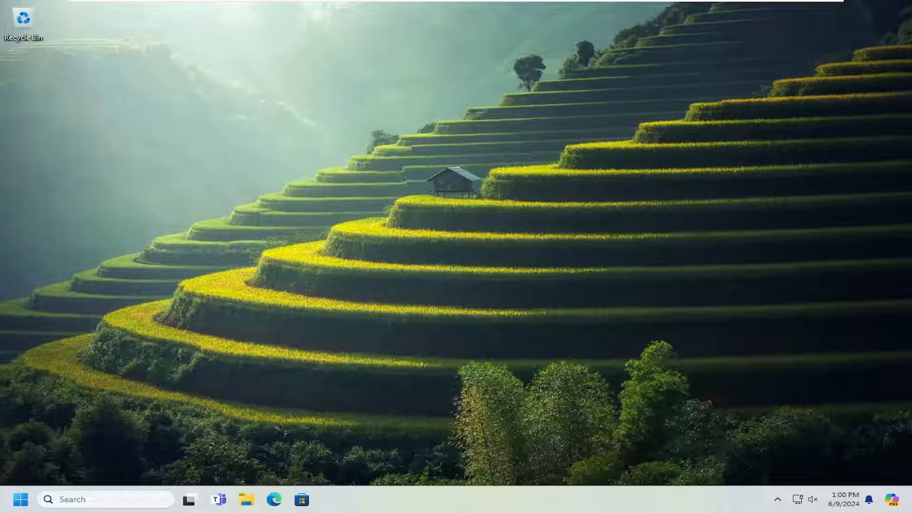
mouse_move(557, 210)
text(control panel)
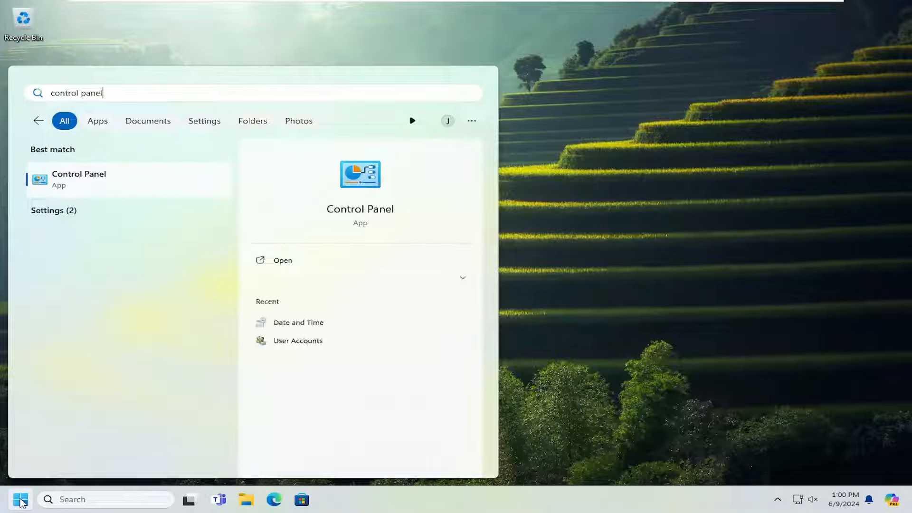
- Launch Control Panel from the Start search results
click(79, 179)
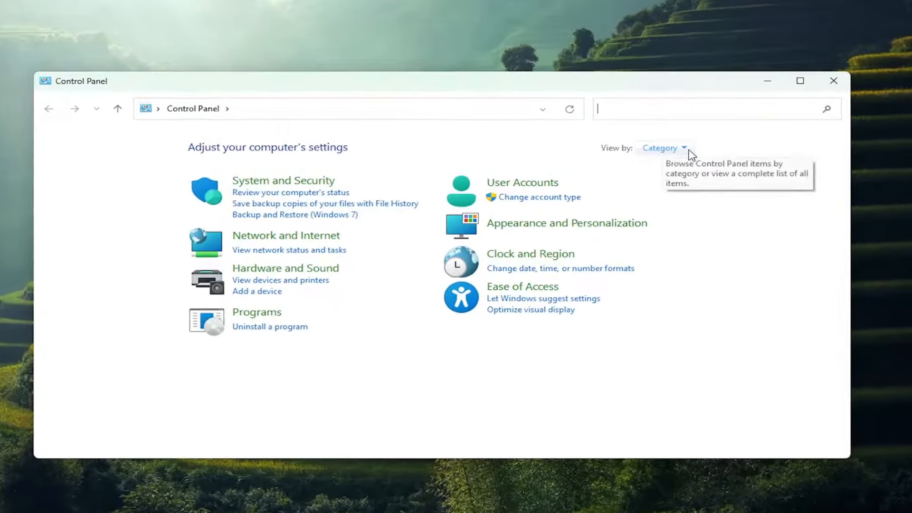
mouse_move(619, 180)
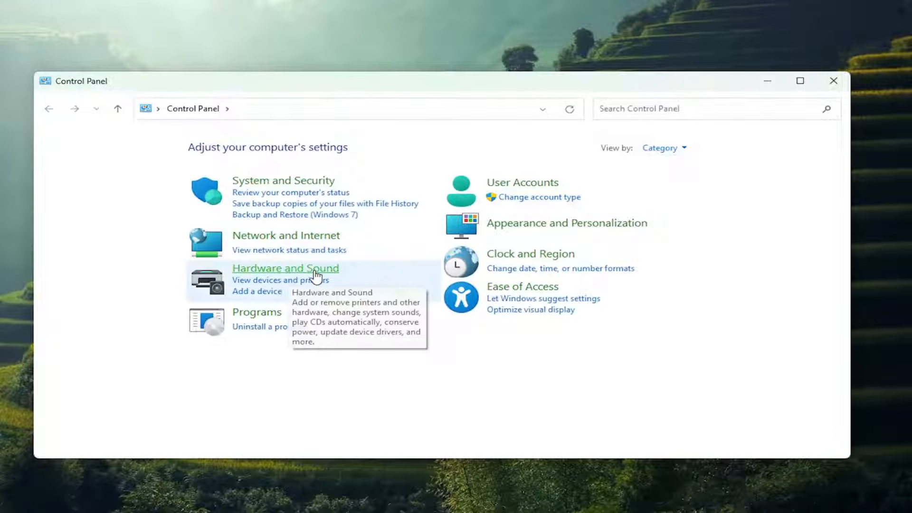
- Reach the Canon G1000 series Printing Preferences via Hardware and Sound's devices and printers
click(286, 268)
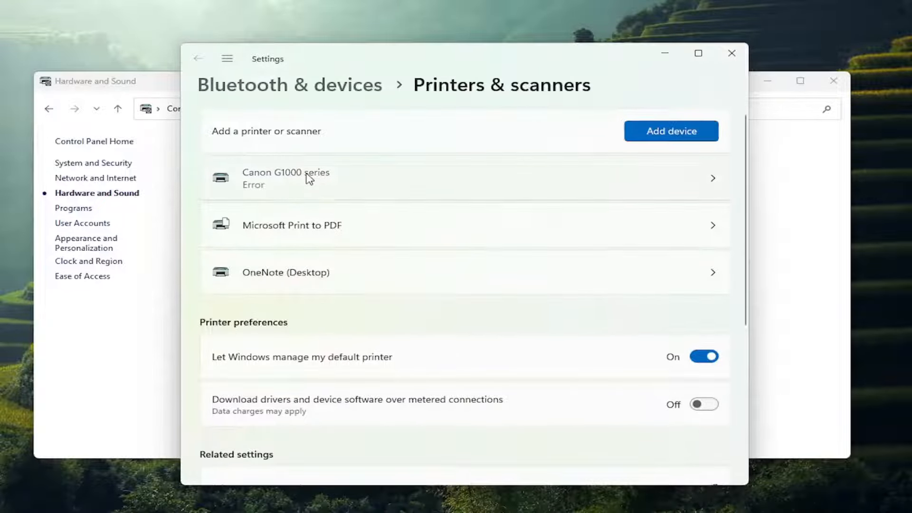
click(309, 177)
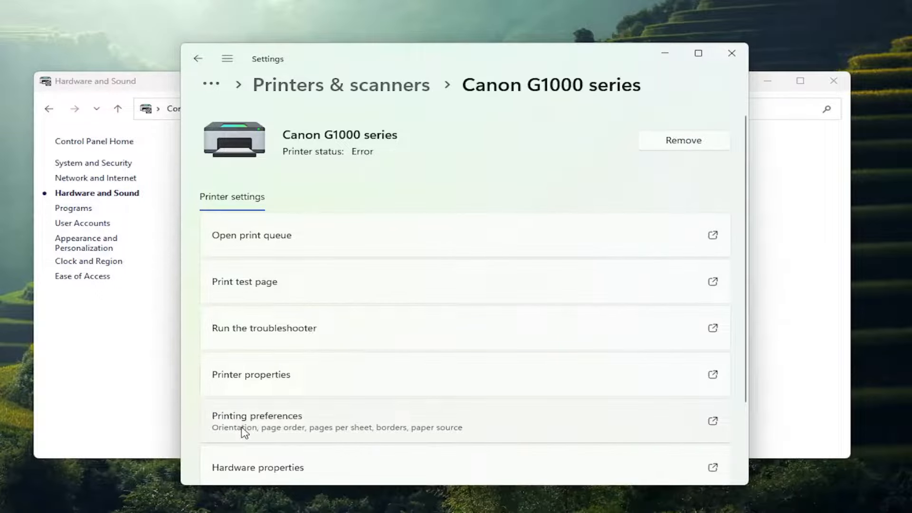
click(256, 415)
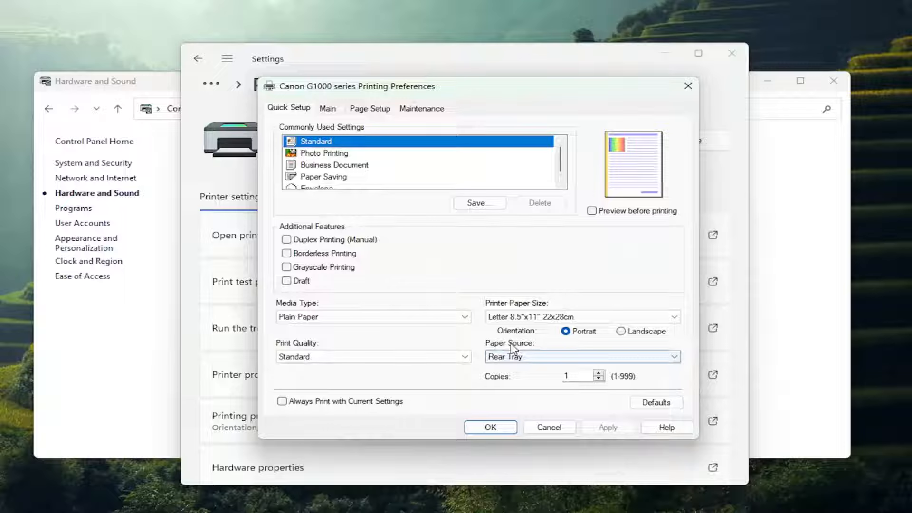
- Set Paper Source to Rear Tray, enable Always Print with Current Settings and confirm the warning
click(579, 356)
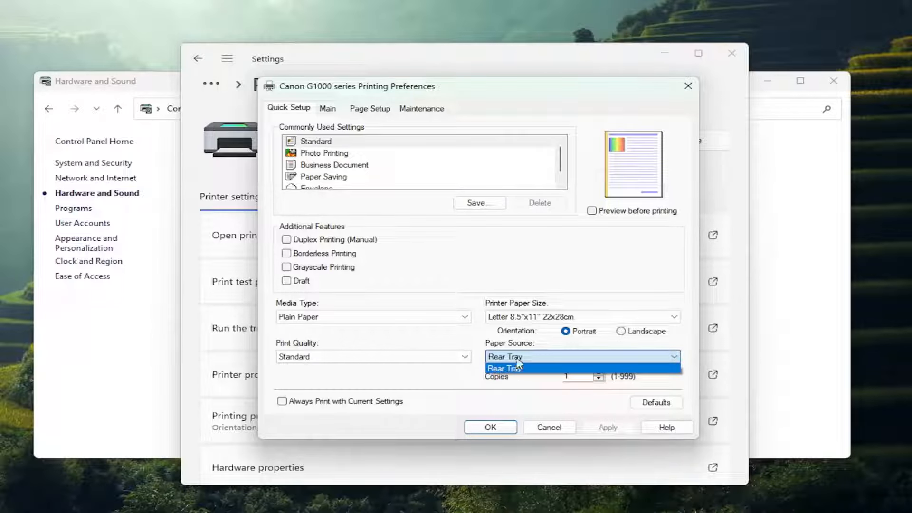
mouse_move(522, 388)
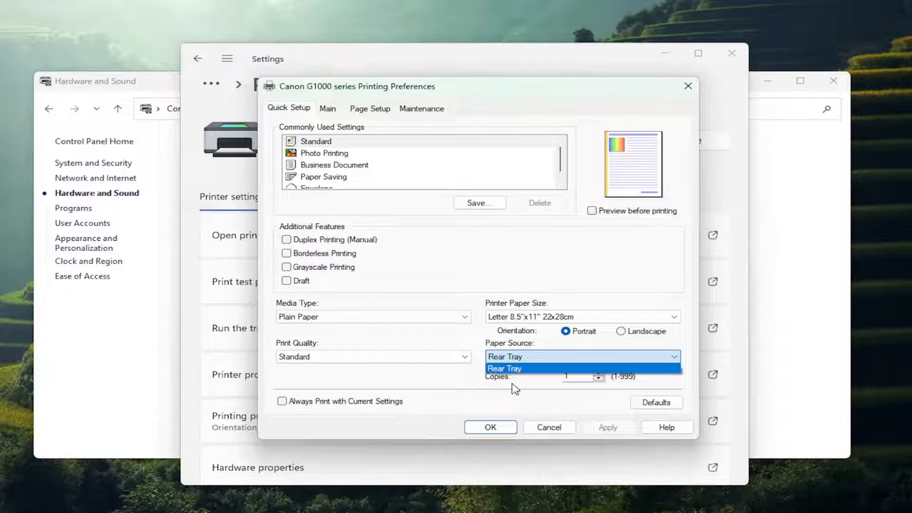
click(504, 369)
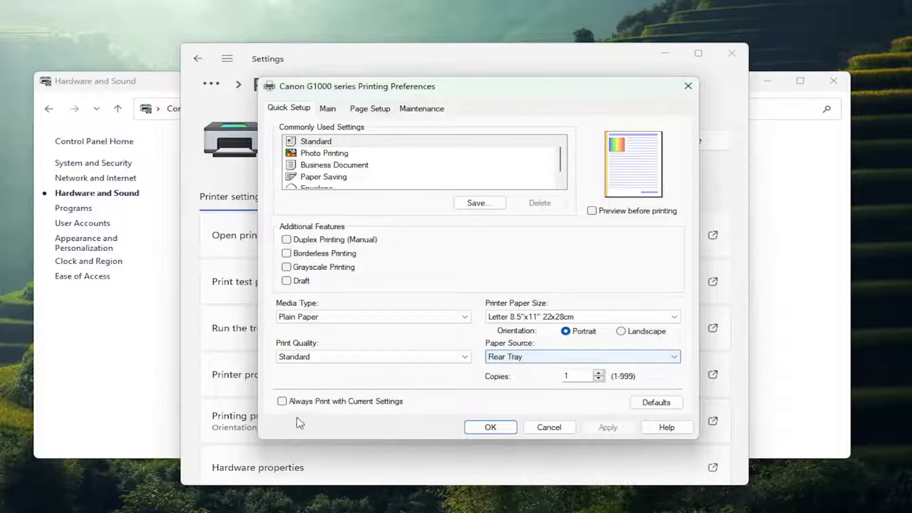
click(283, 401)
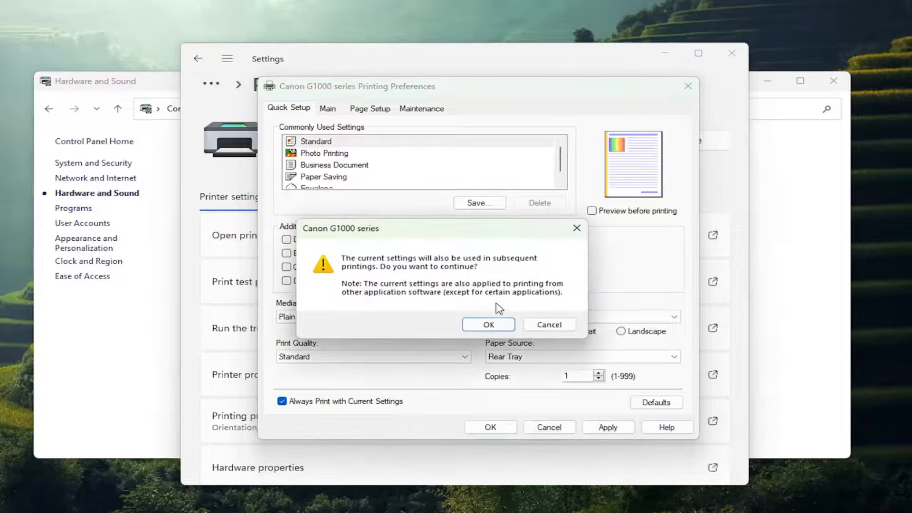
click(489, 324)
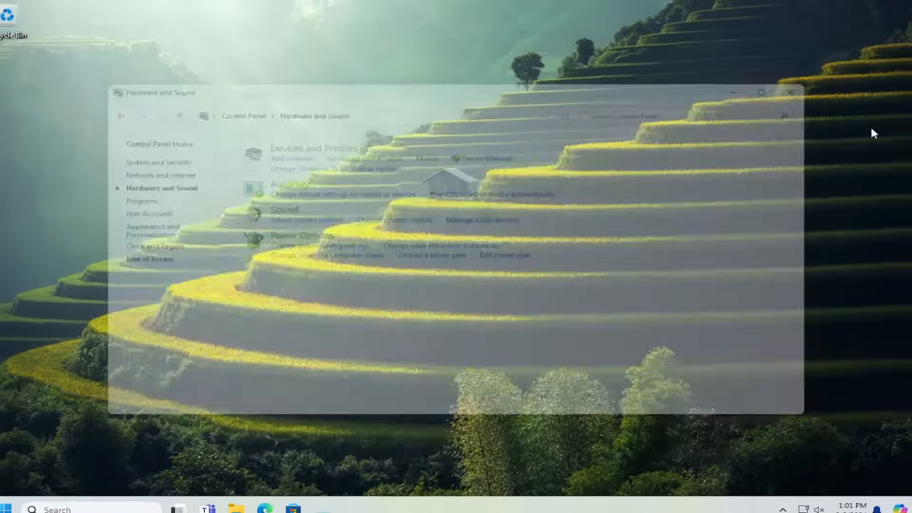
- Close the Hardware and Sound window, leaving only the desktop
click(790, 92)
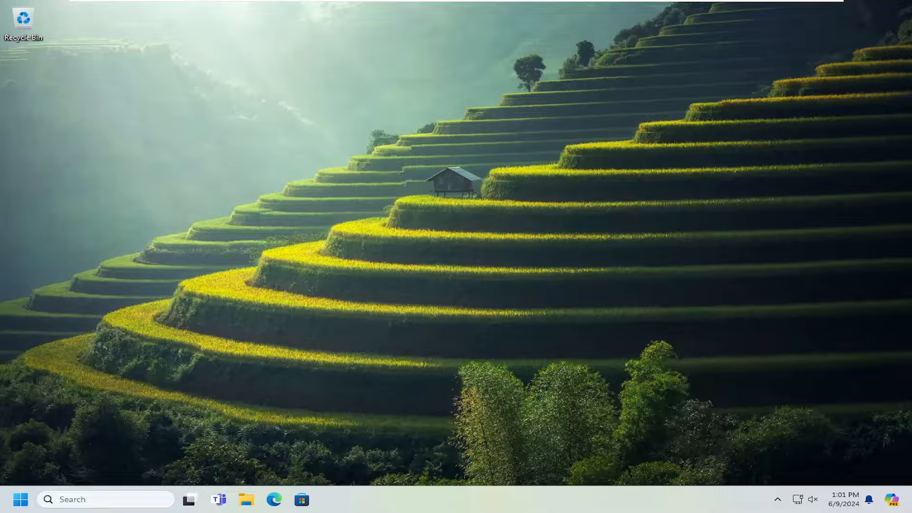